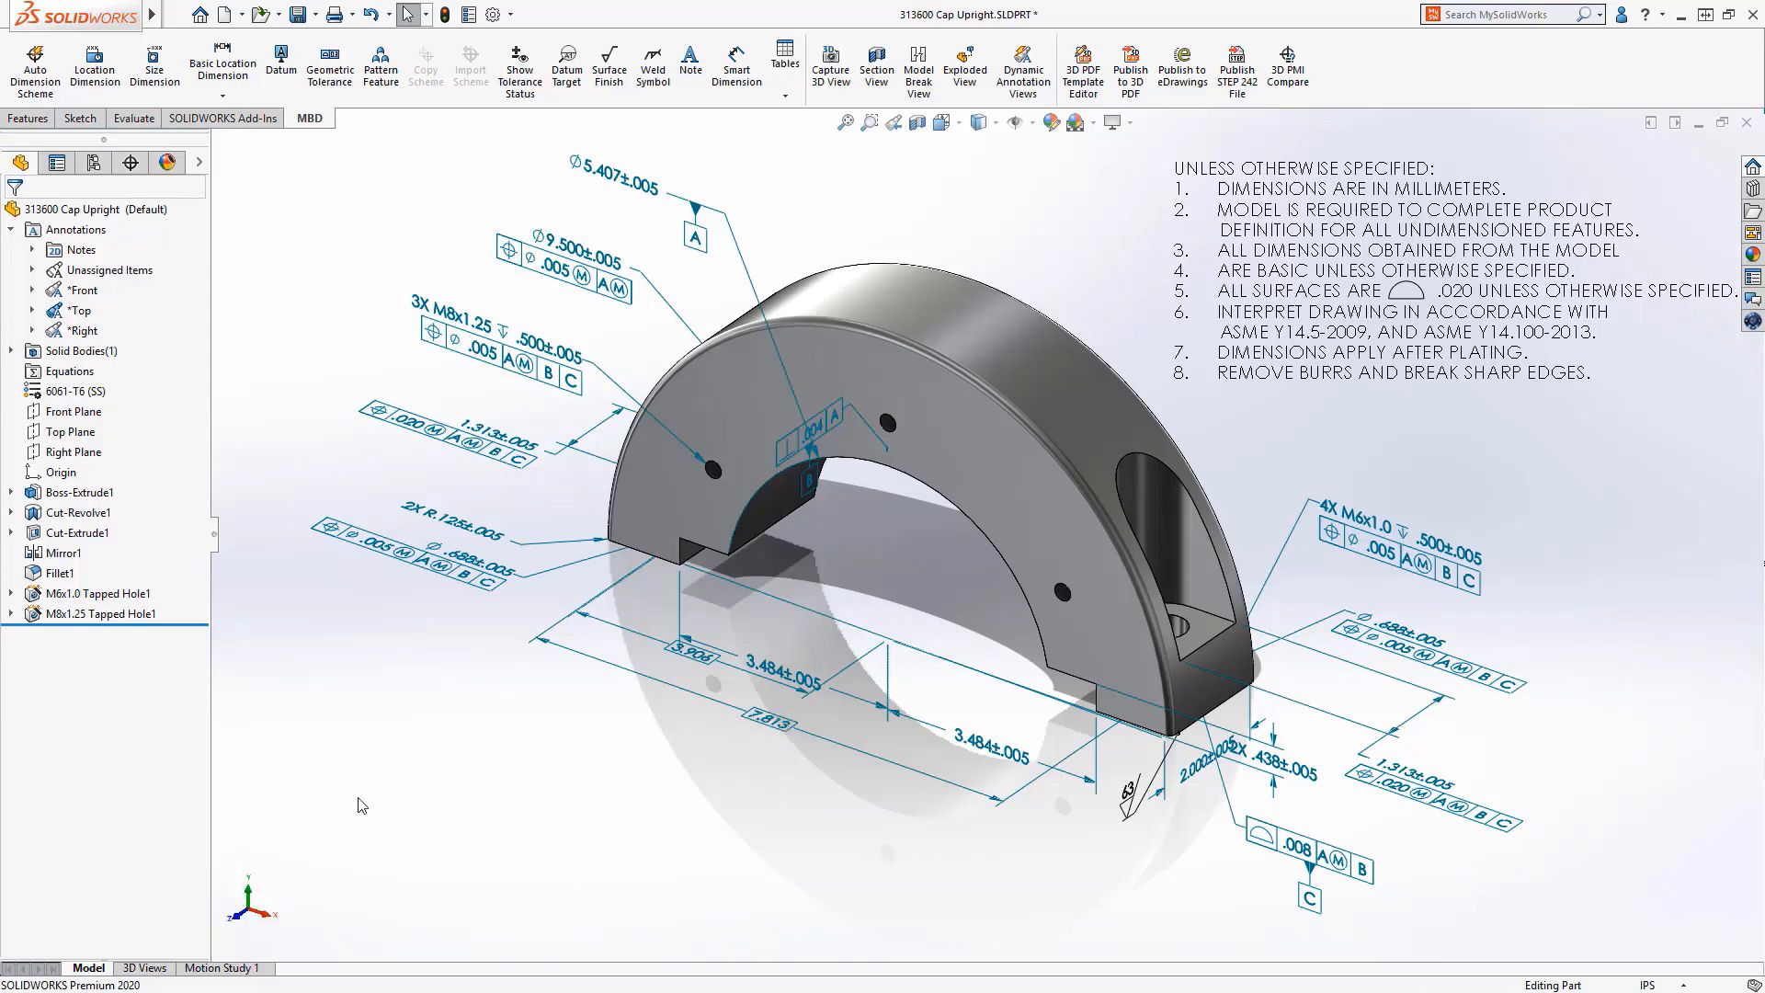
Show the captured 3D views panel listing Isometric, Front, Right and Top views
click(143, 966)
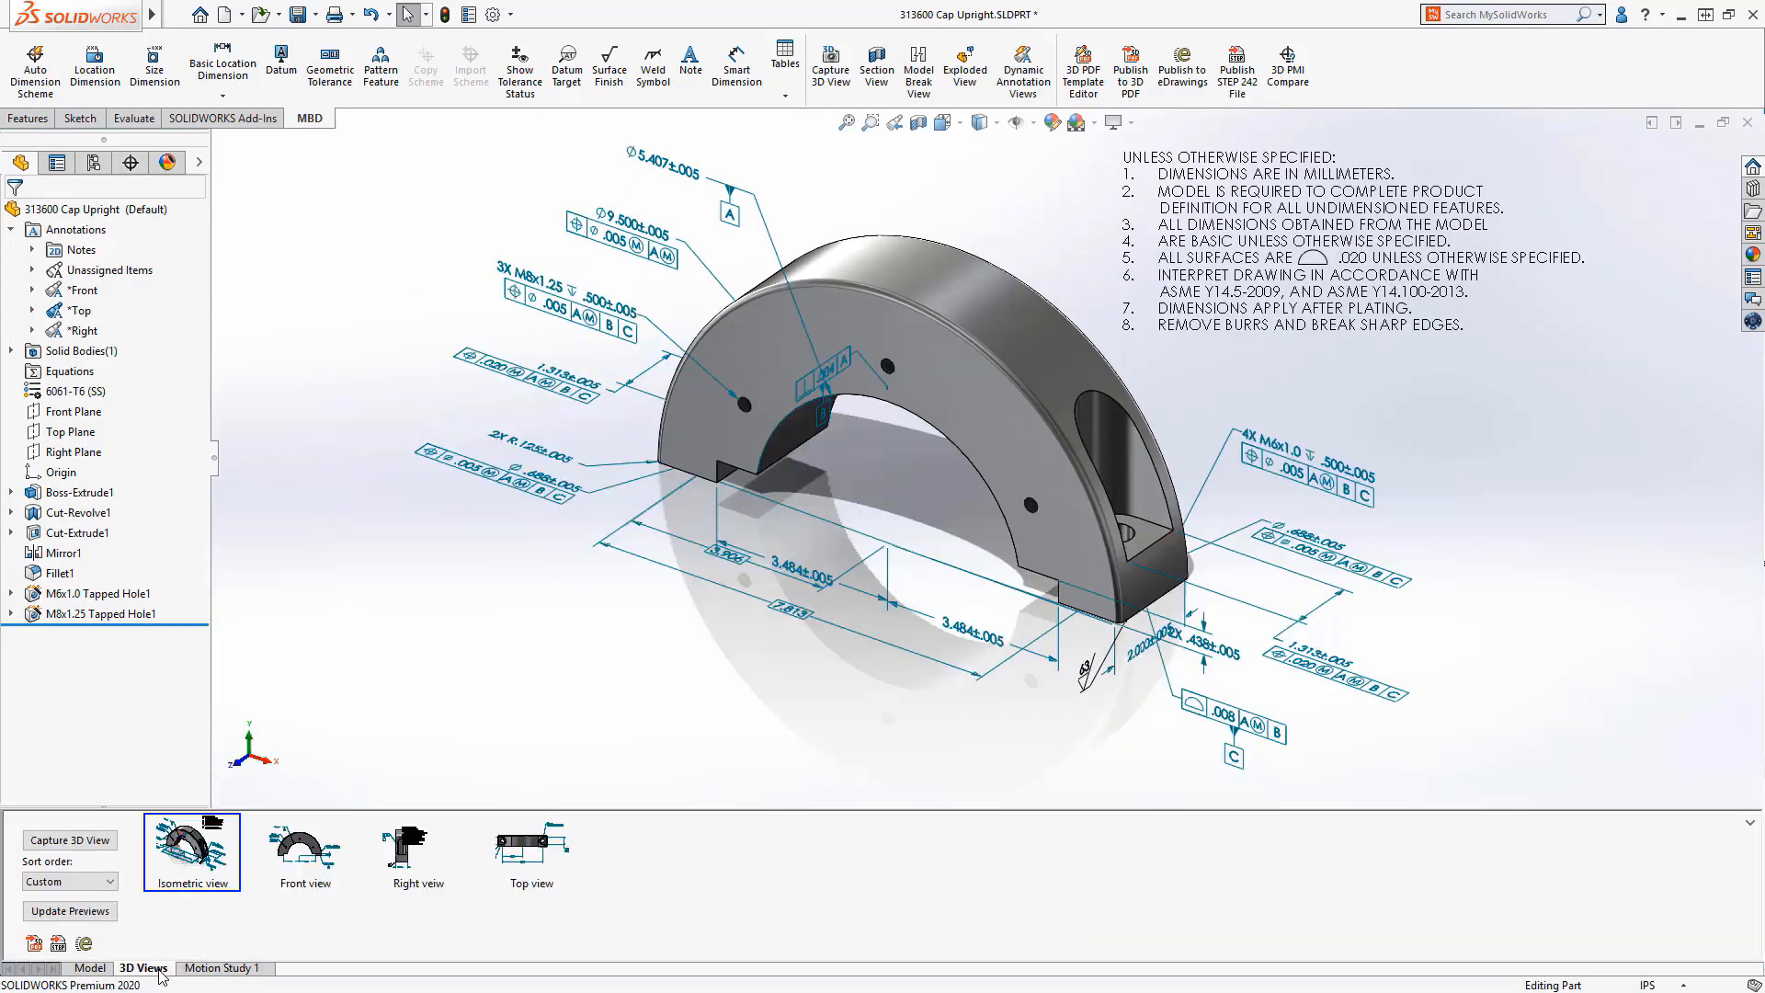
Activate the Front and Right 3D views in turn, then return to the annotated isometric model
click(304, 851)
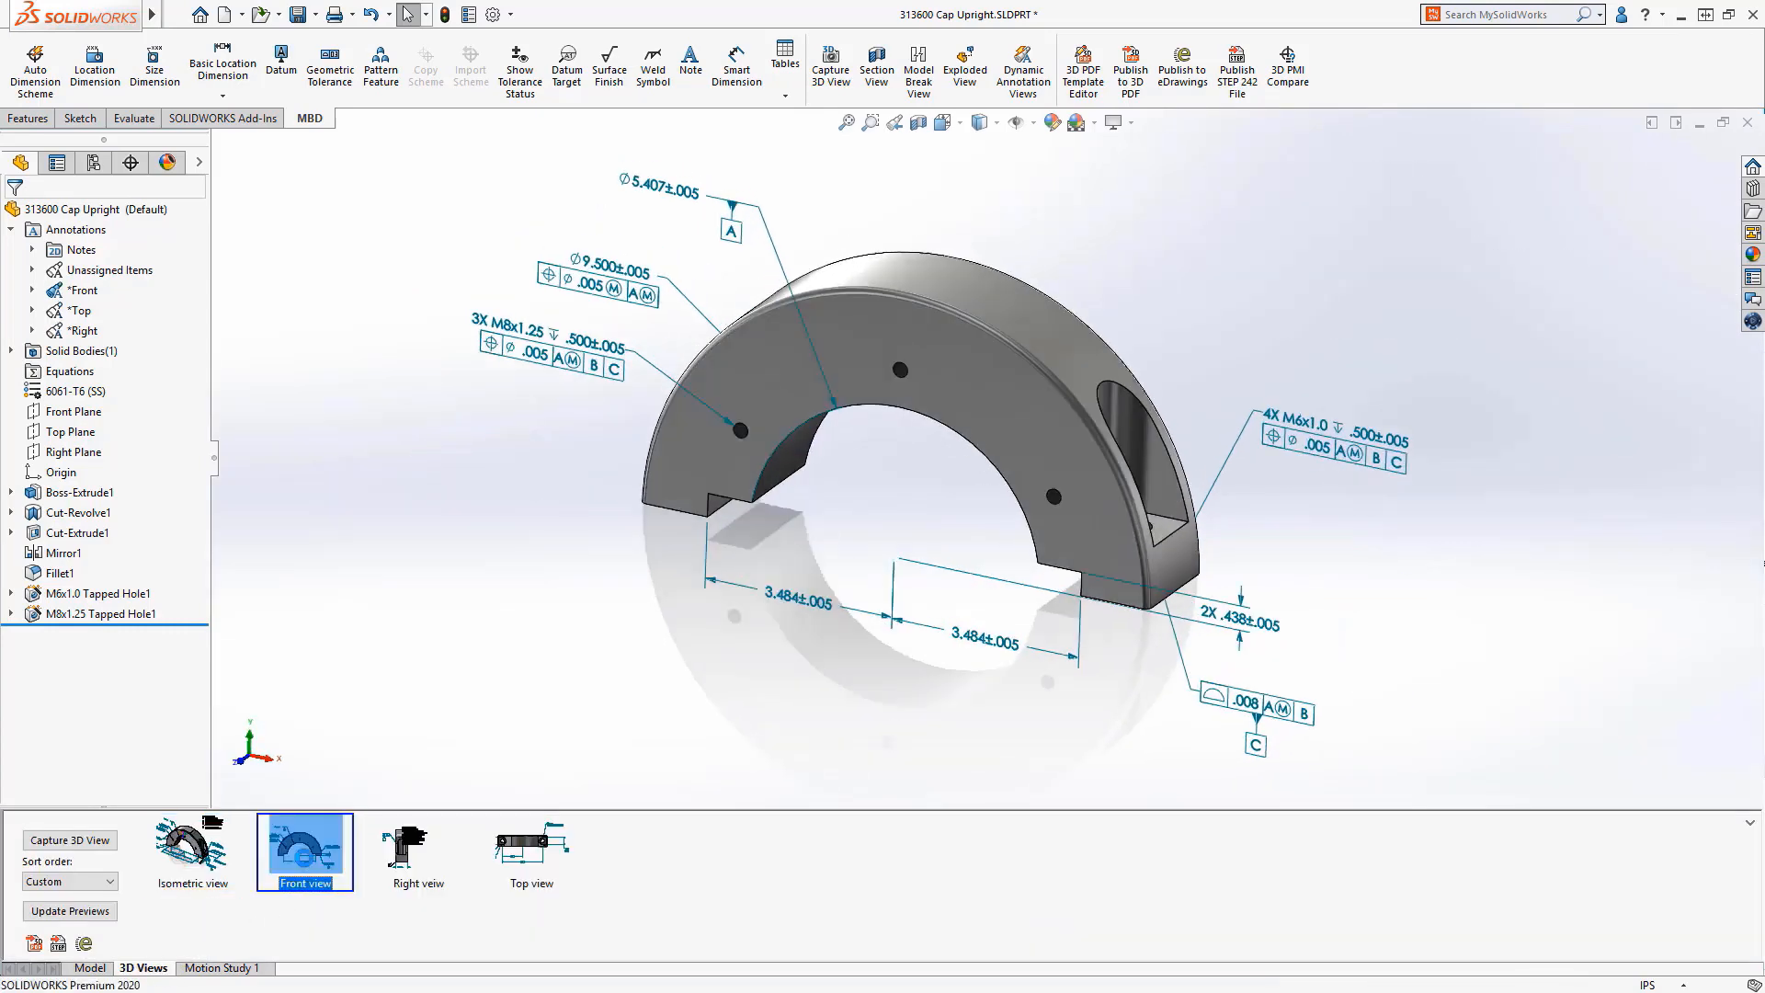
click(303, 844)
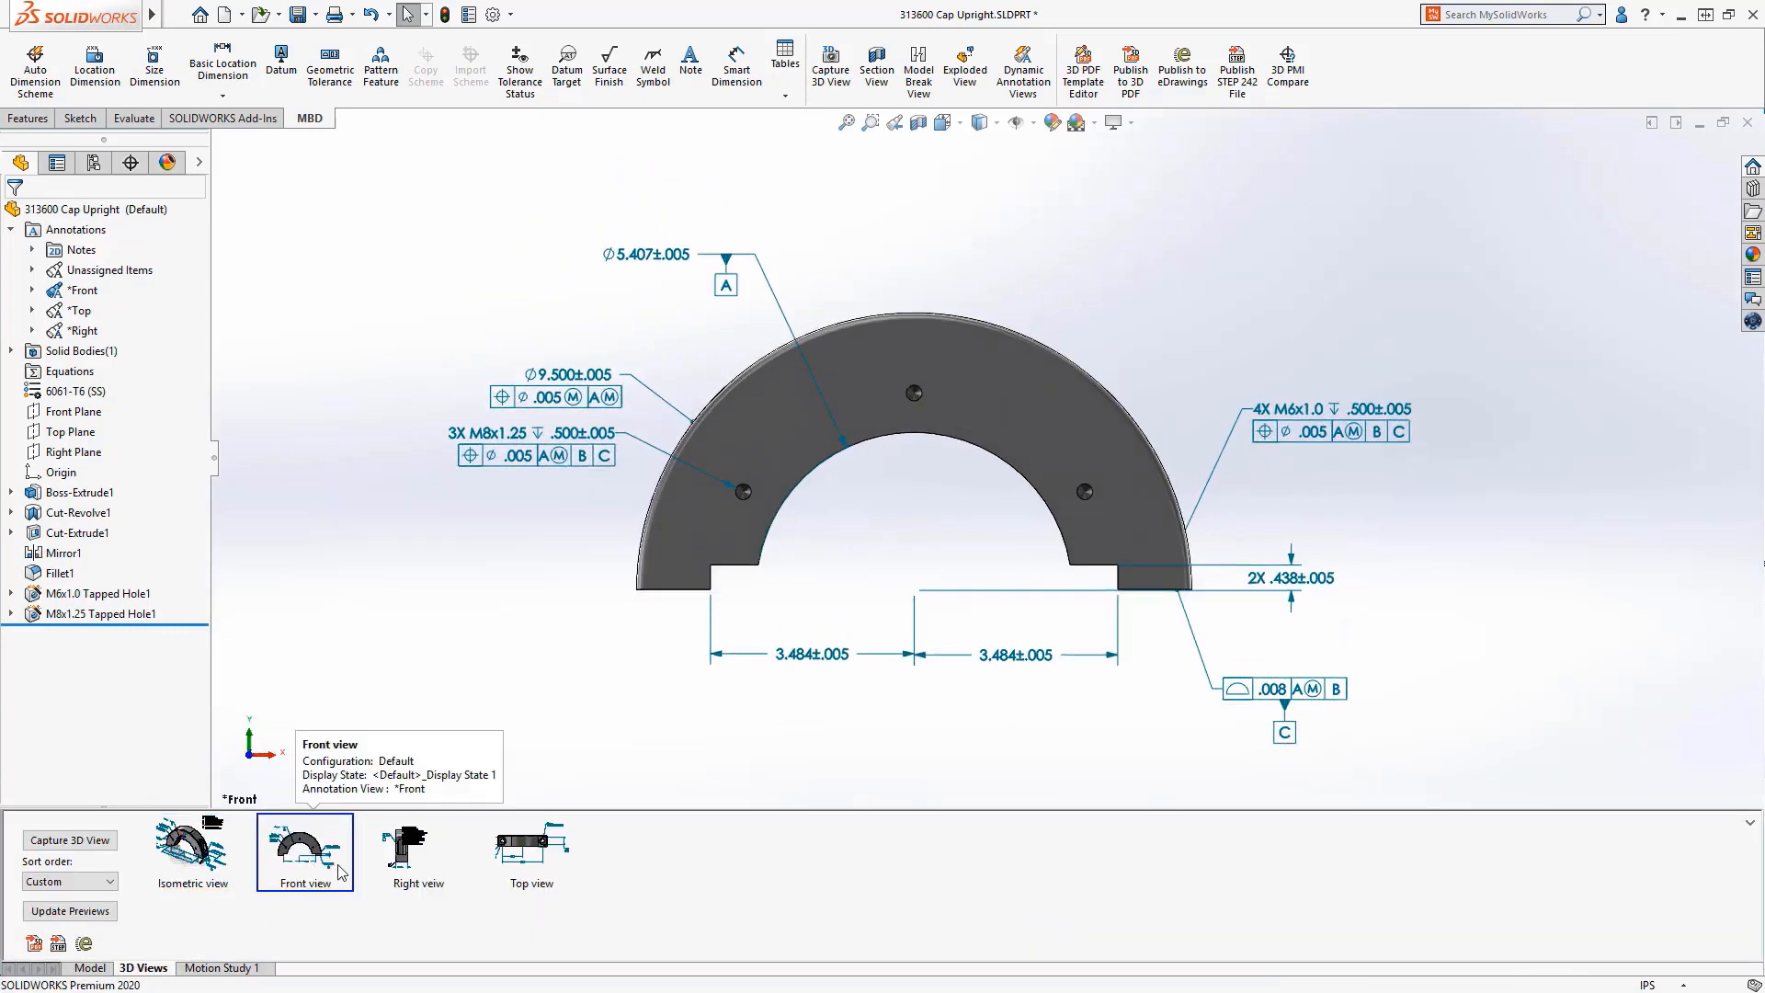
click(417, 846)
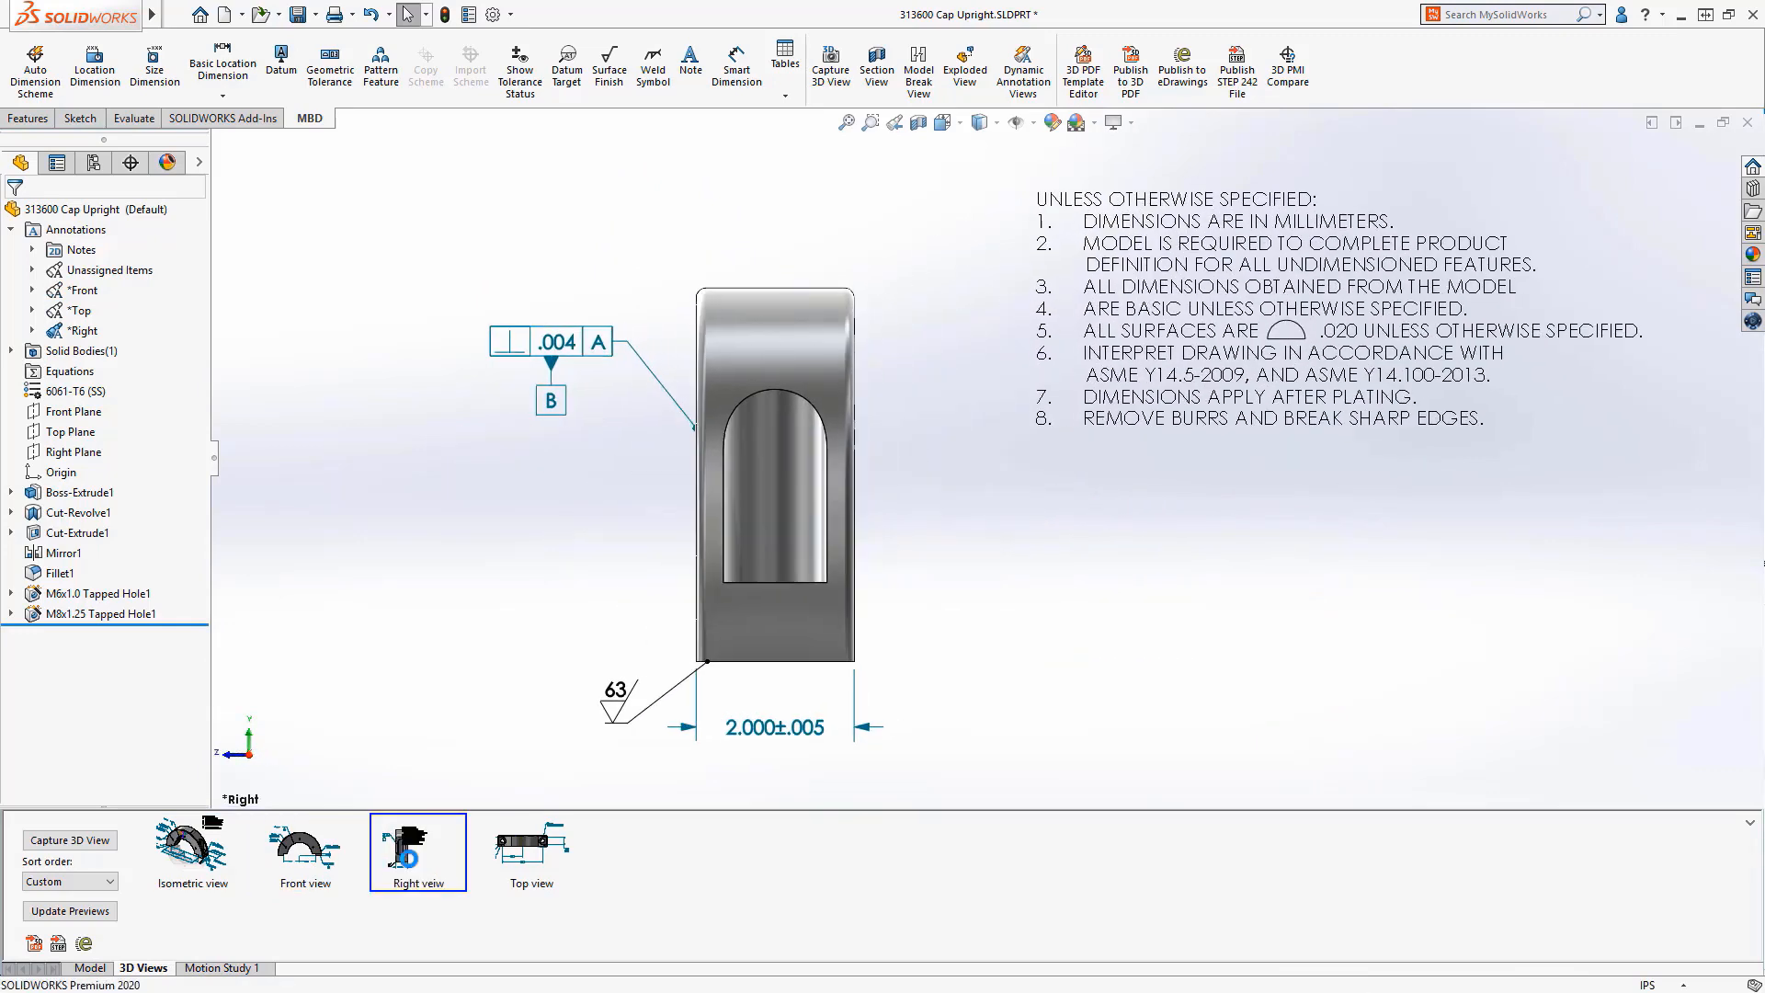
mouse_move(513, 870)
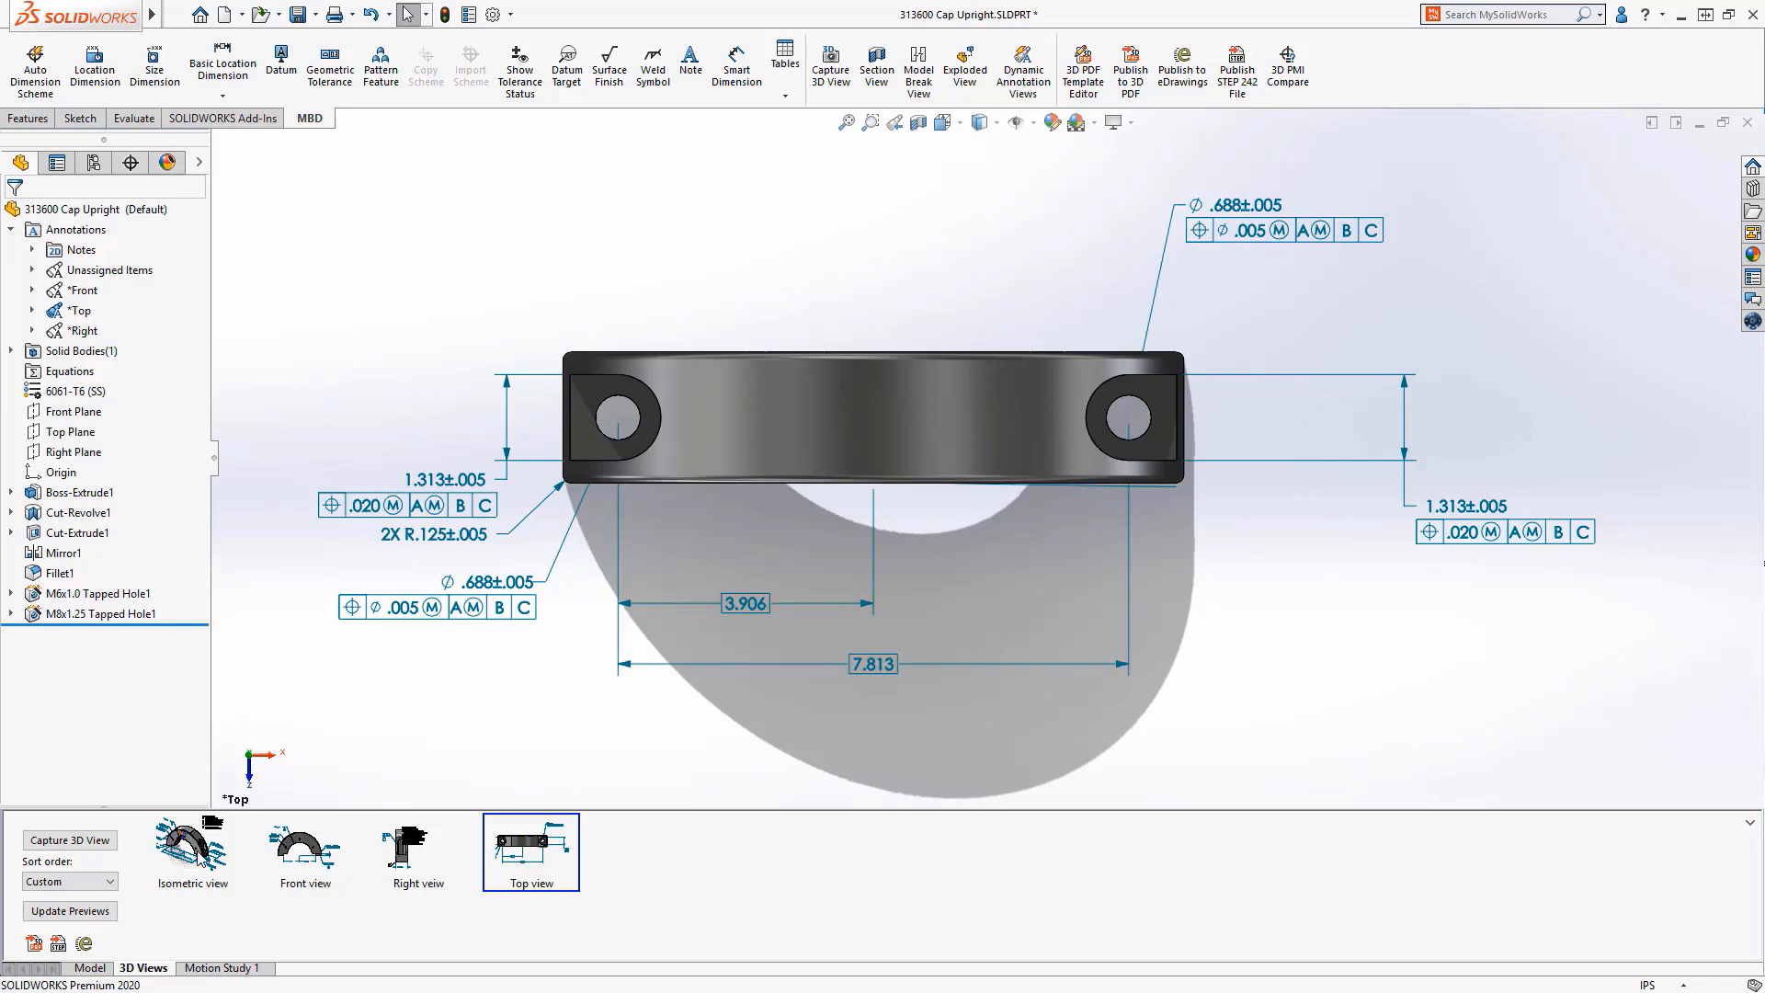
click(191, 850)
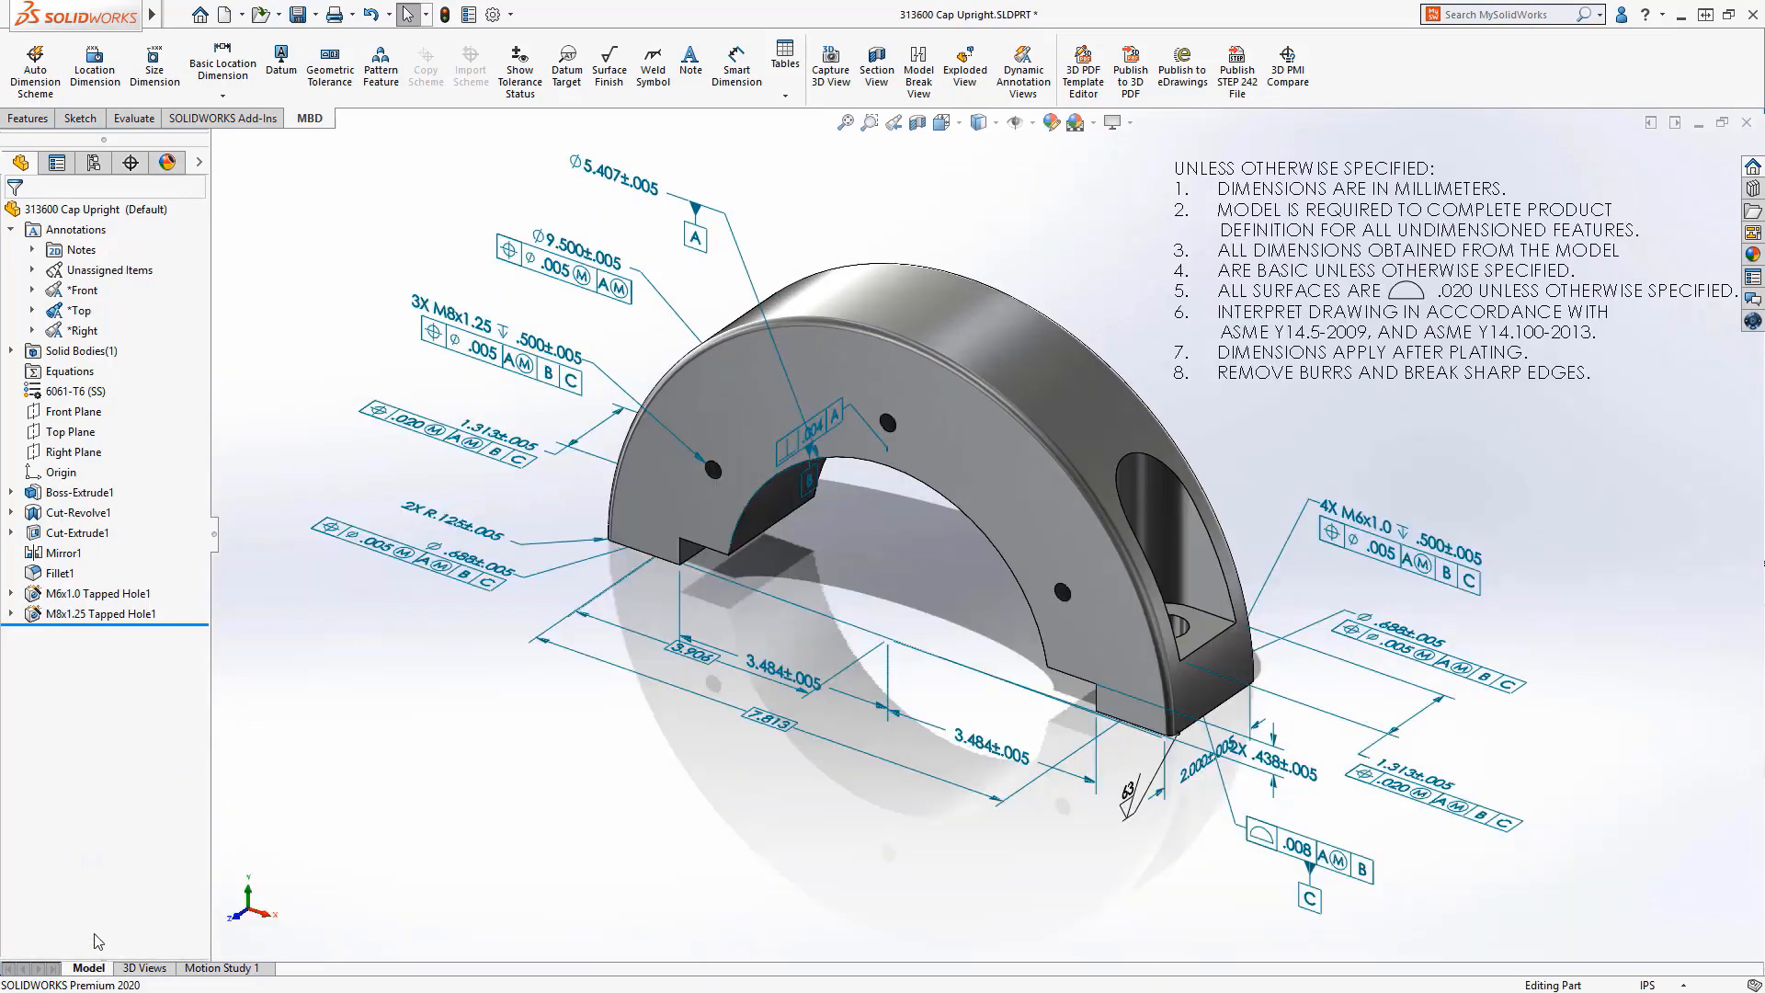
Expand the Top annotation view and highlight Position7 and Radius2 on Fillet3
click(33, 311)
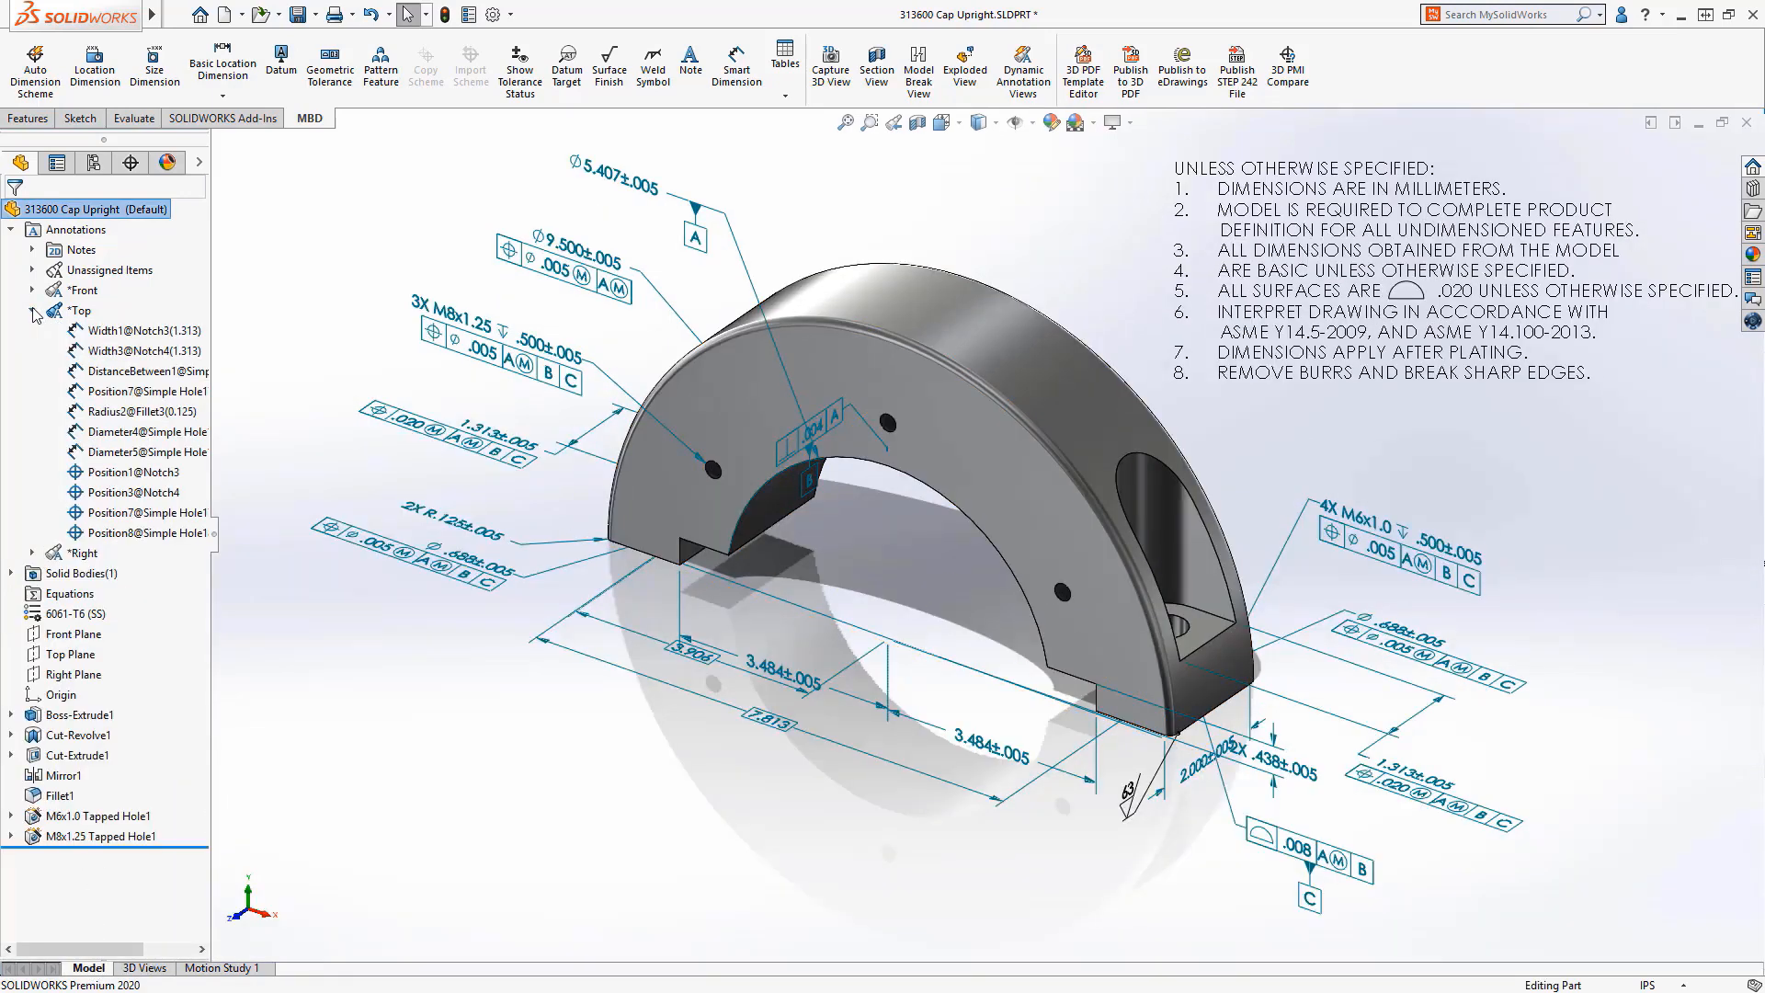
click(147, 390)
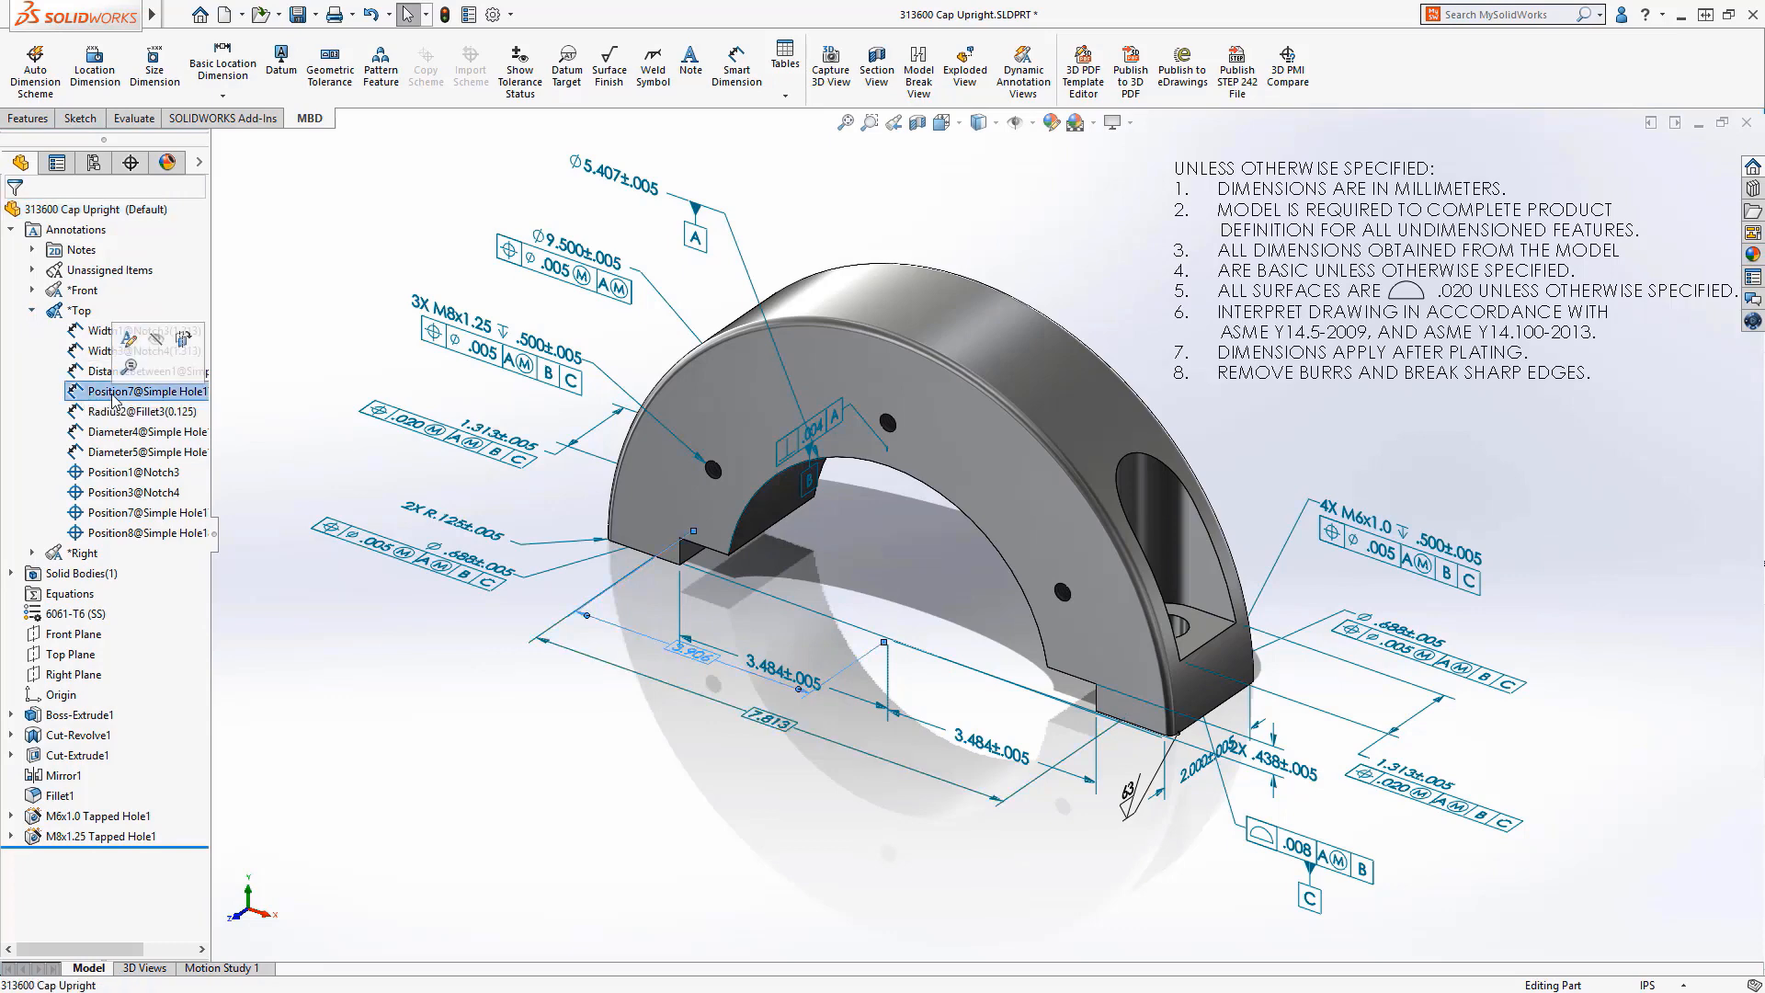
click(134, 410)
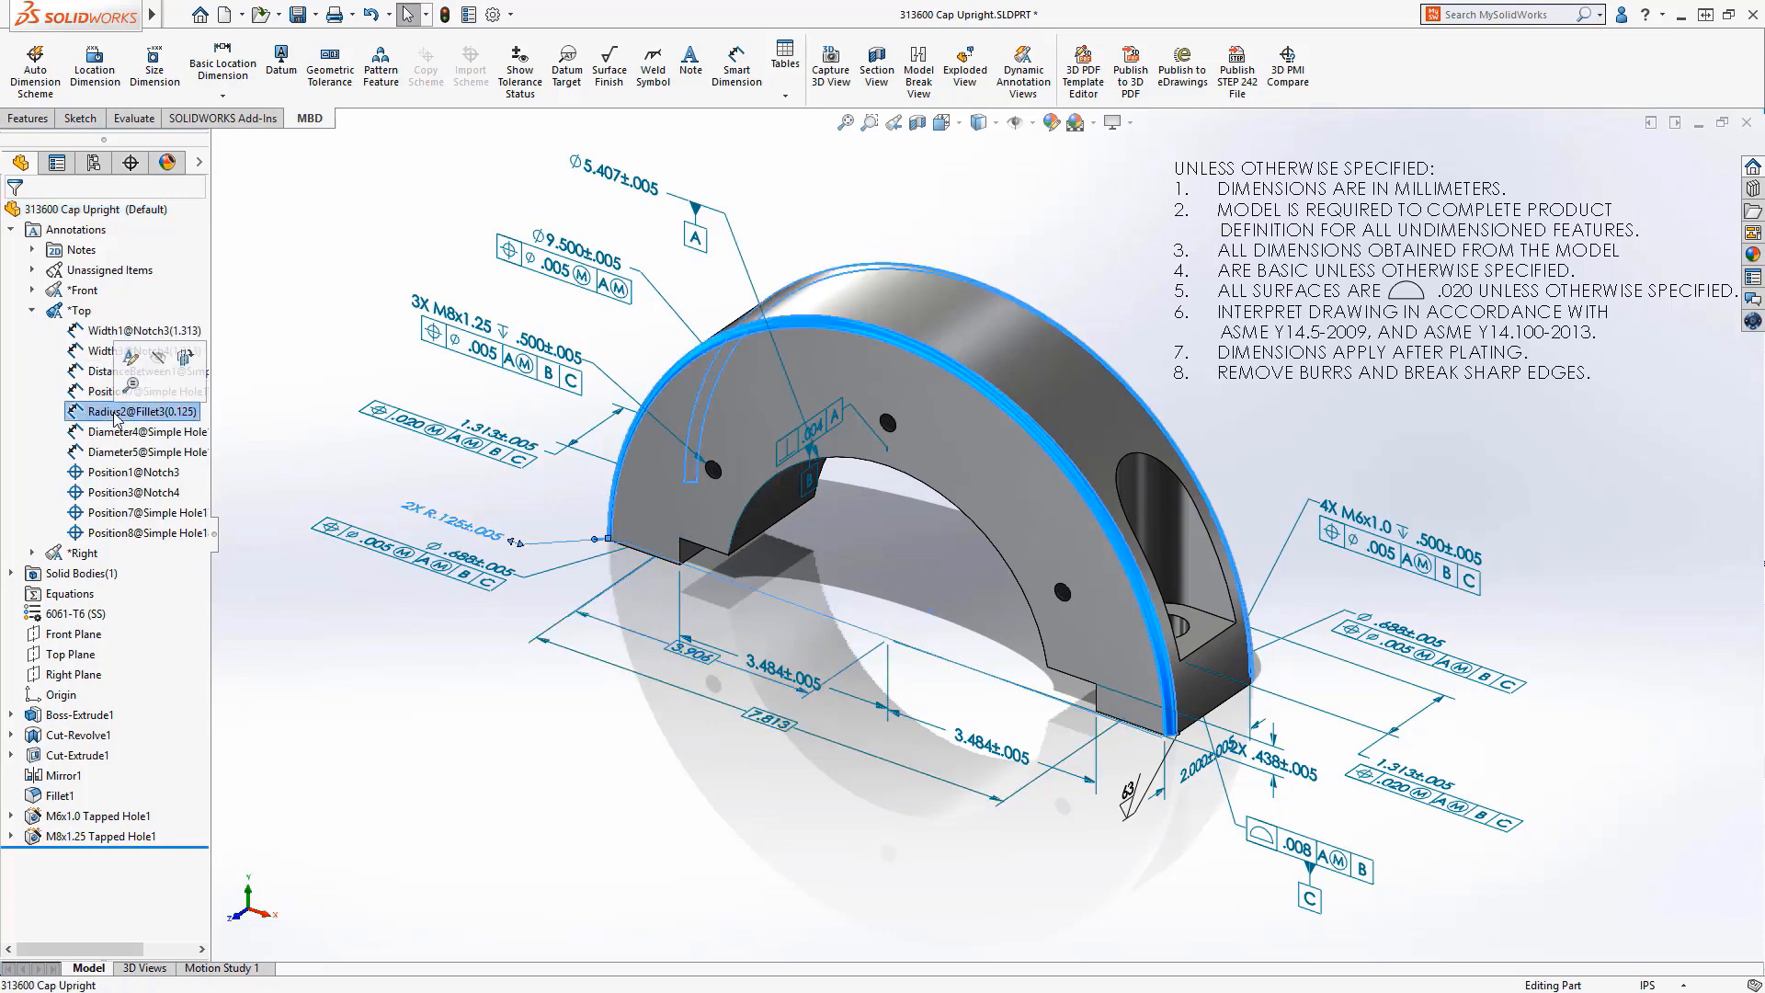
Expand the Front annotation view and highlight the Cylinder4 diameter and Position4 tolerance
click(147, 513)
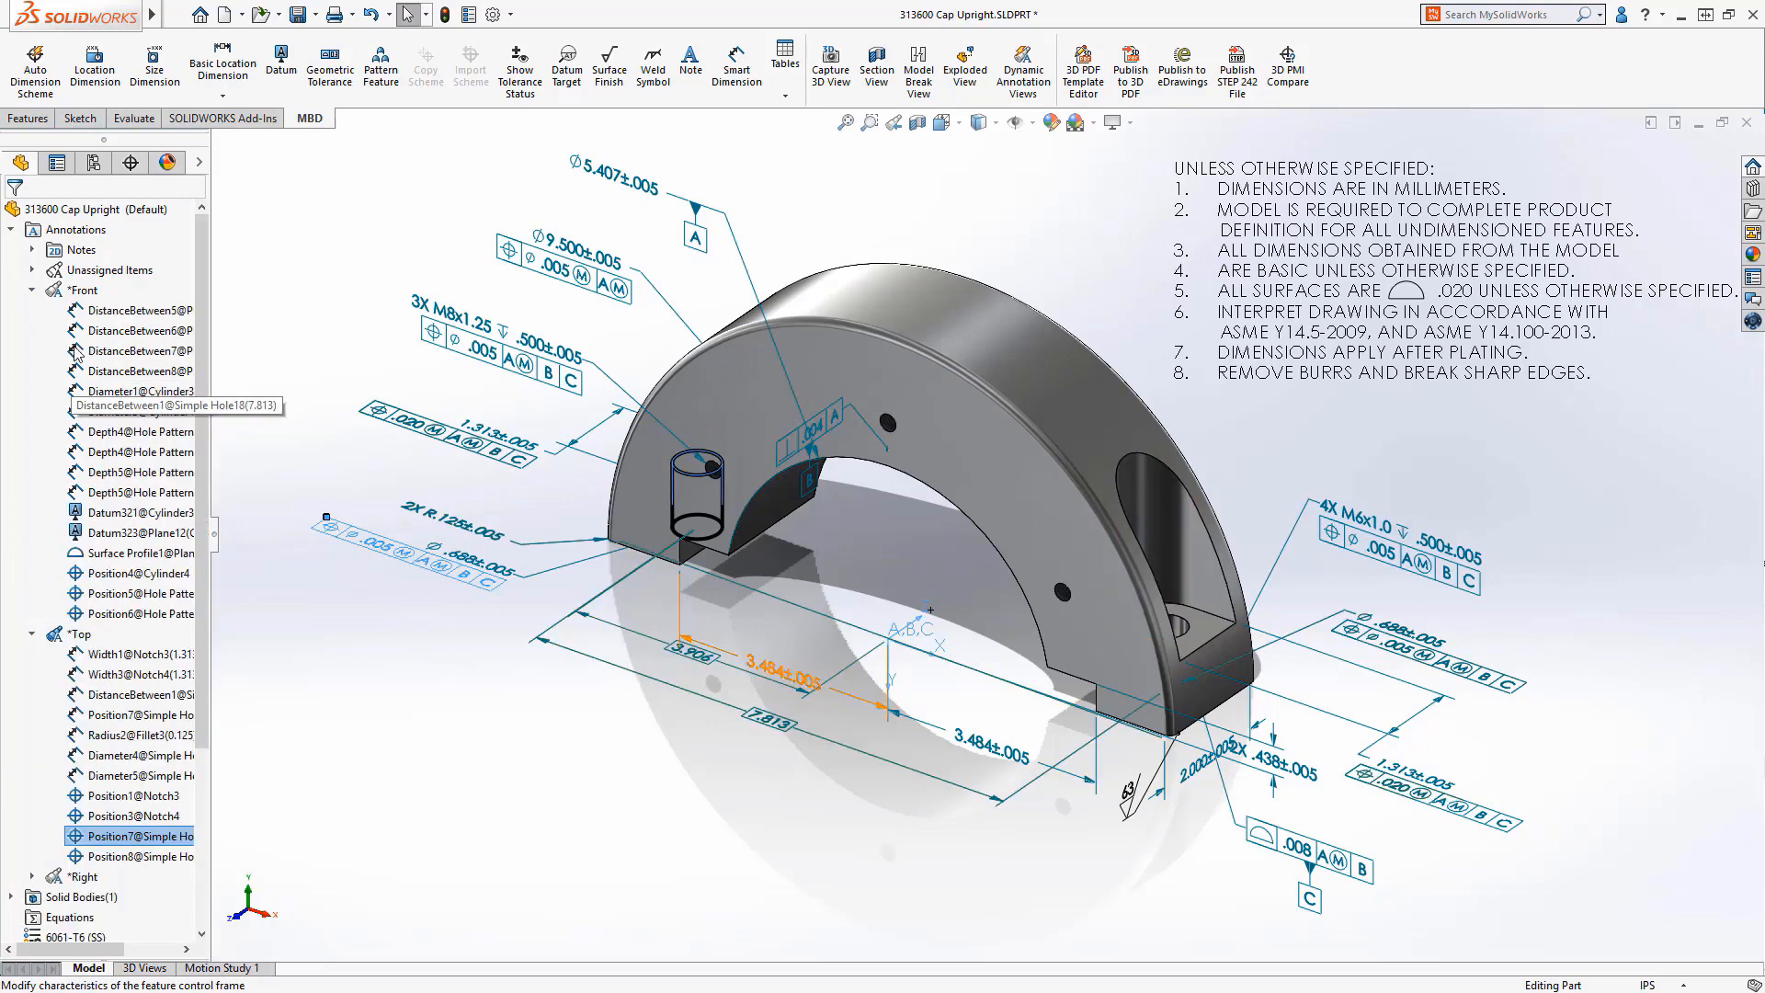
click(134, 410)
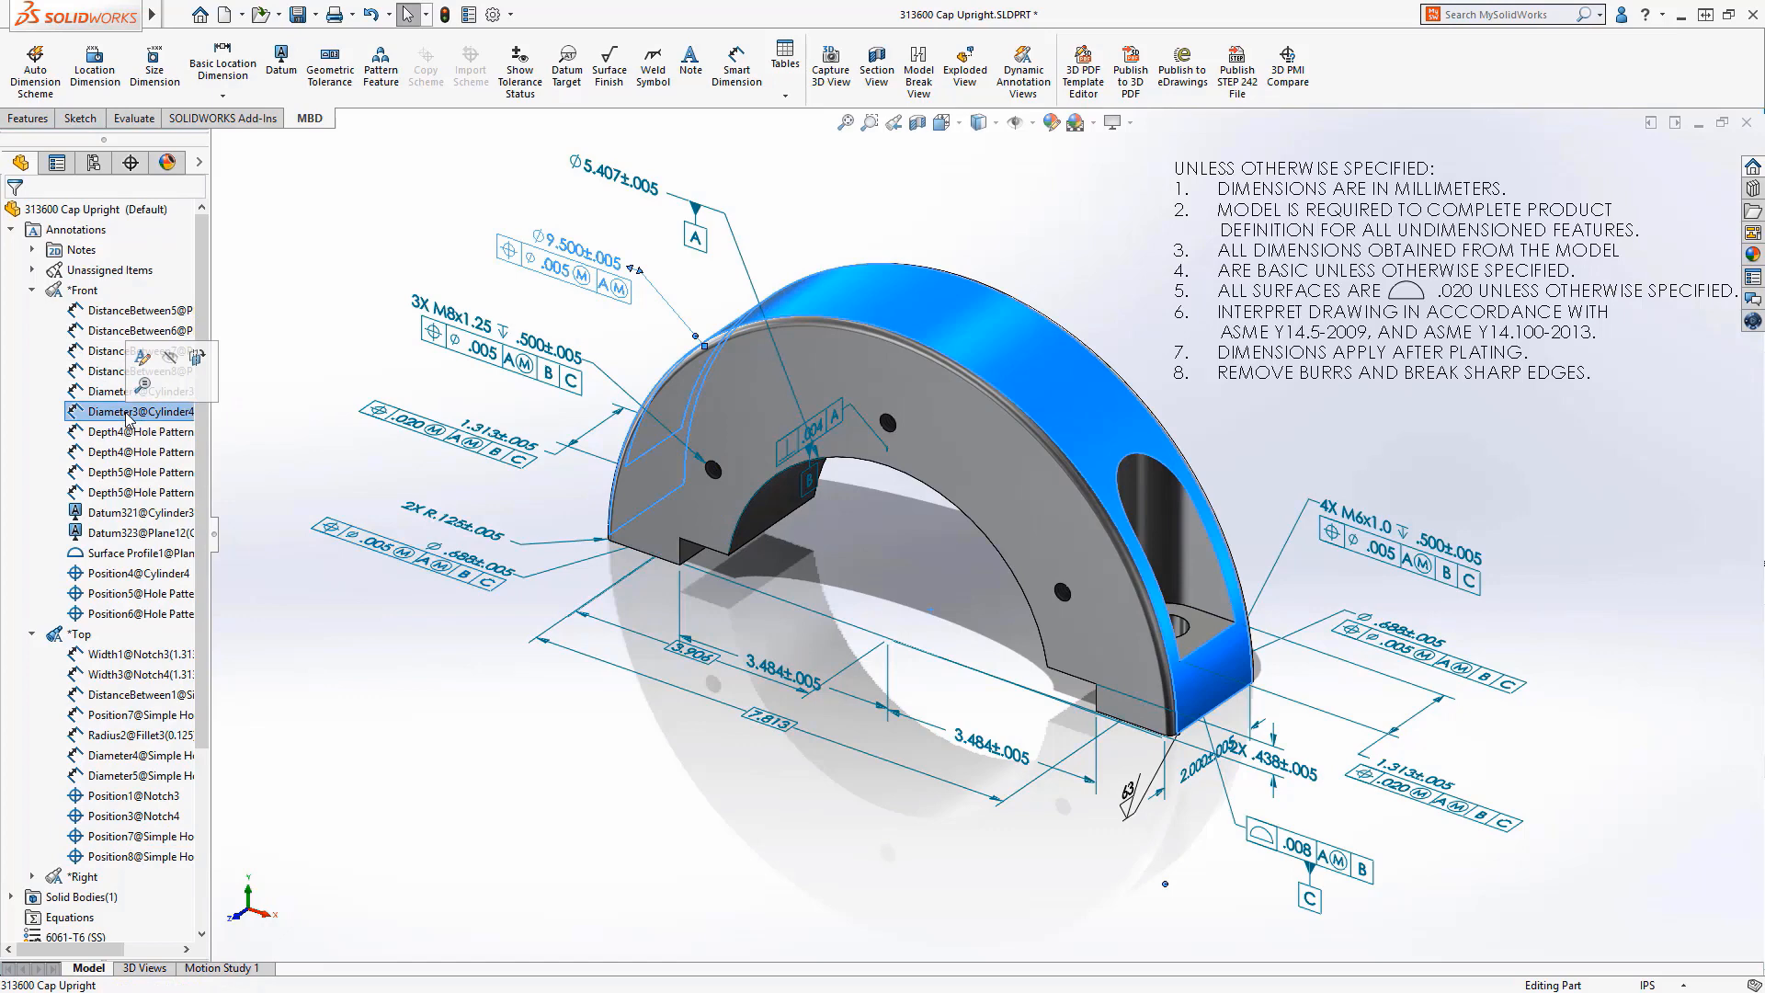
click(132, 574)
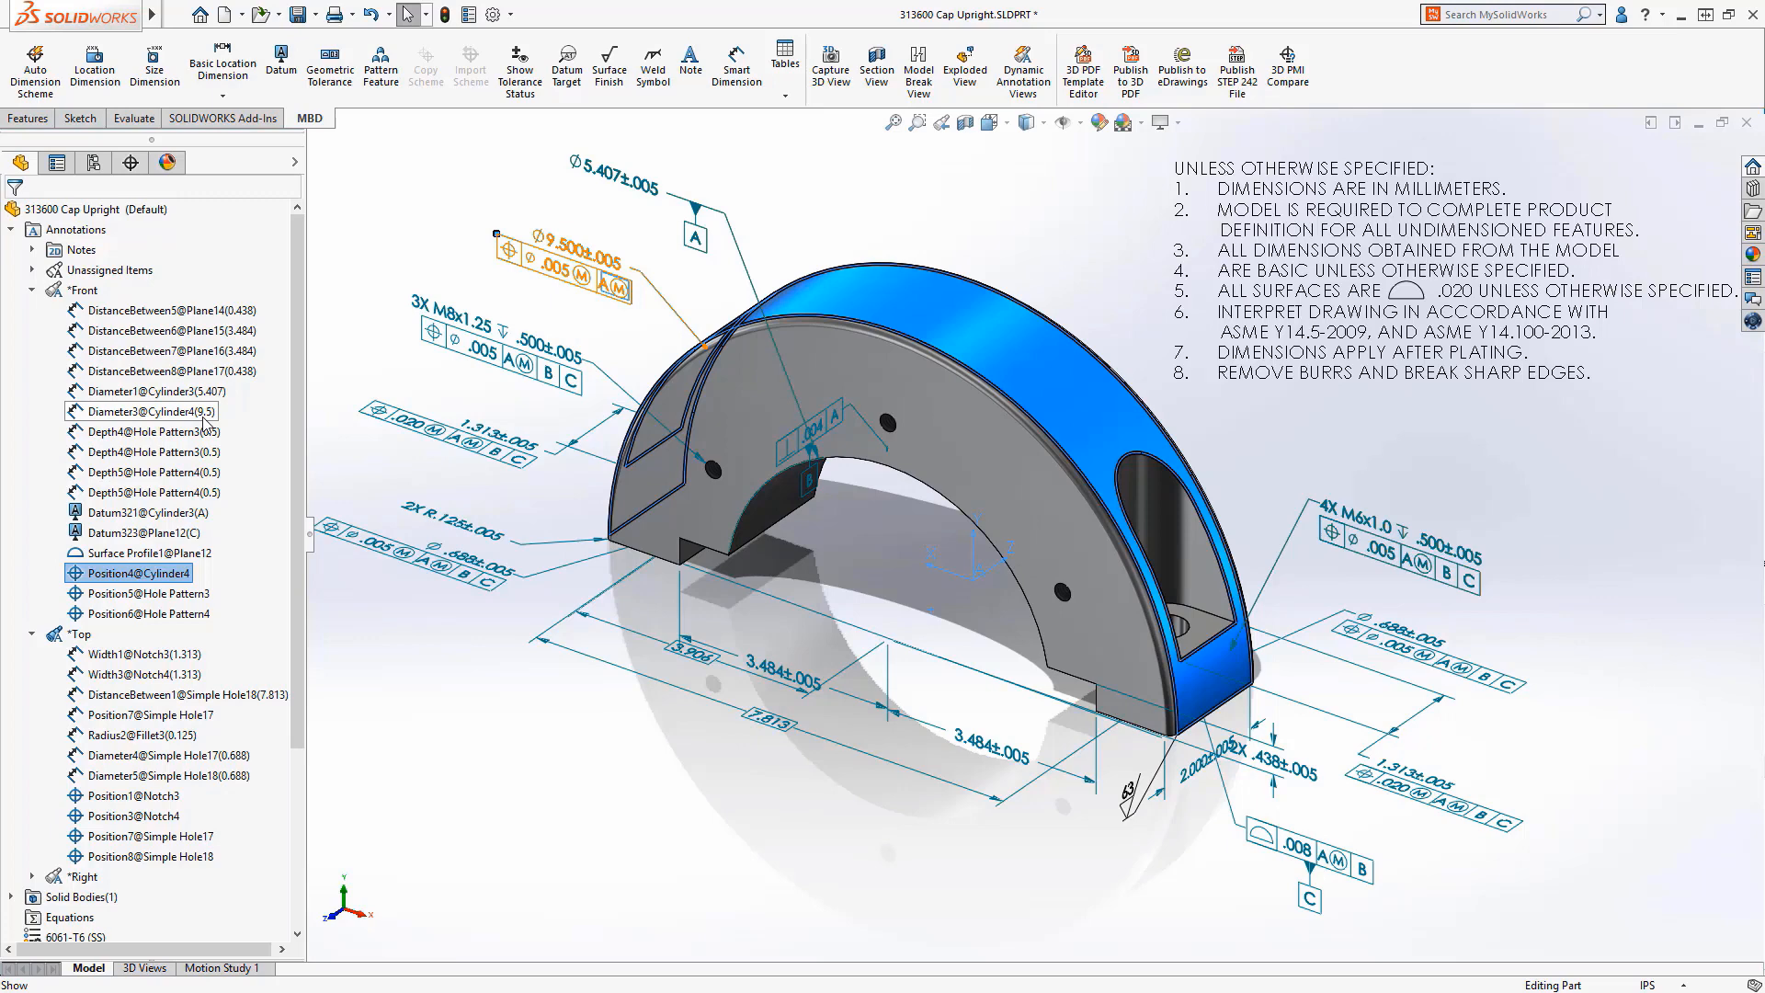
Sort the Annotations folder by annotation type into grouped folders
right_click(76, 229)
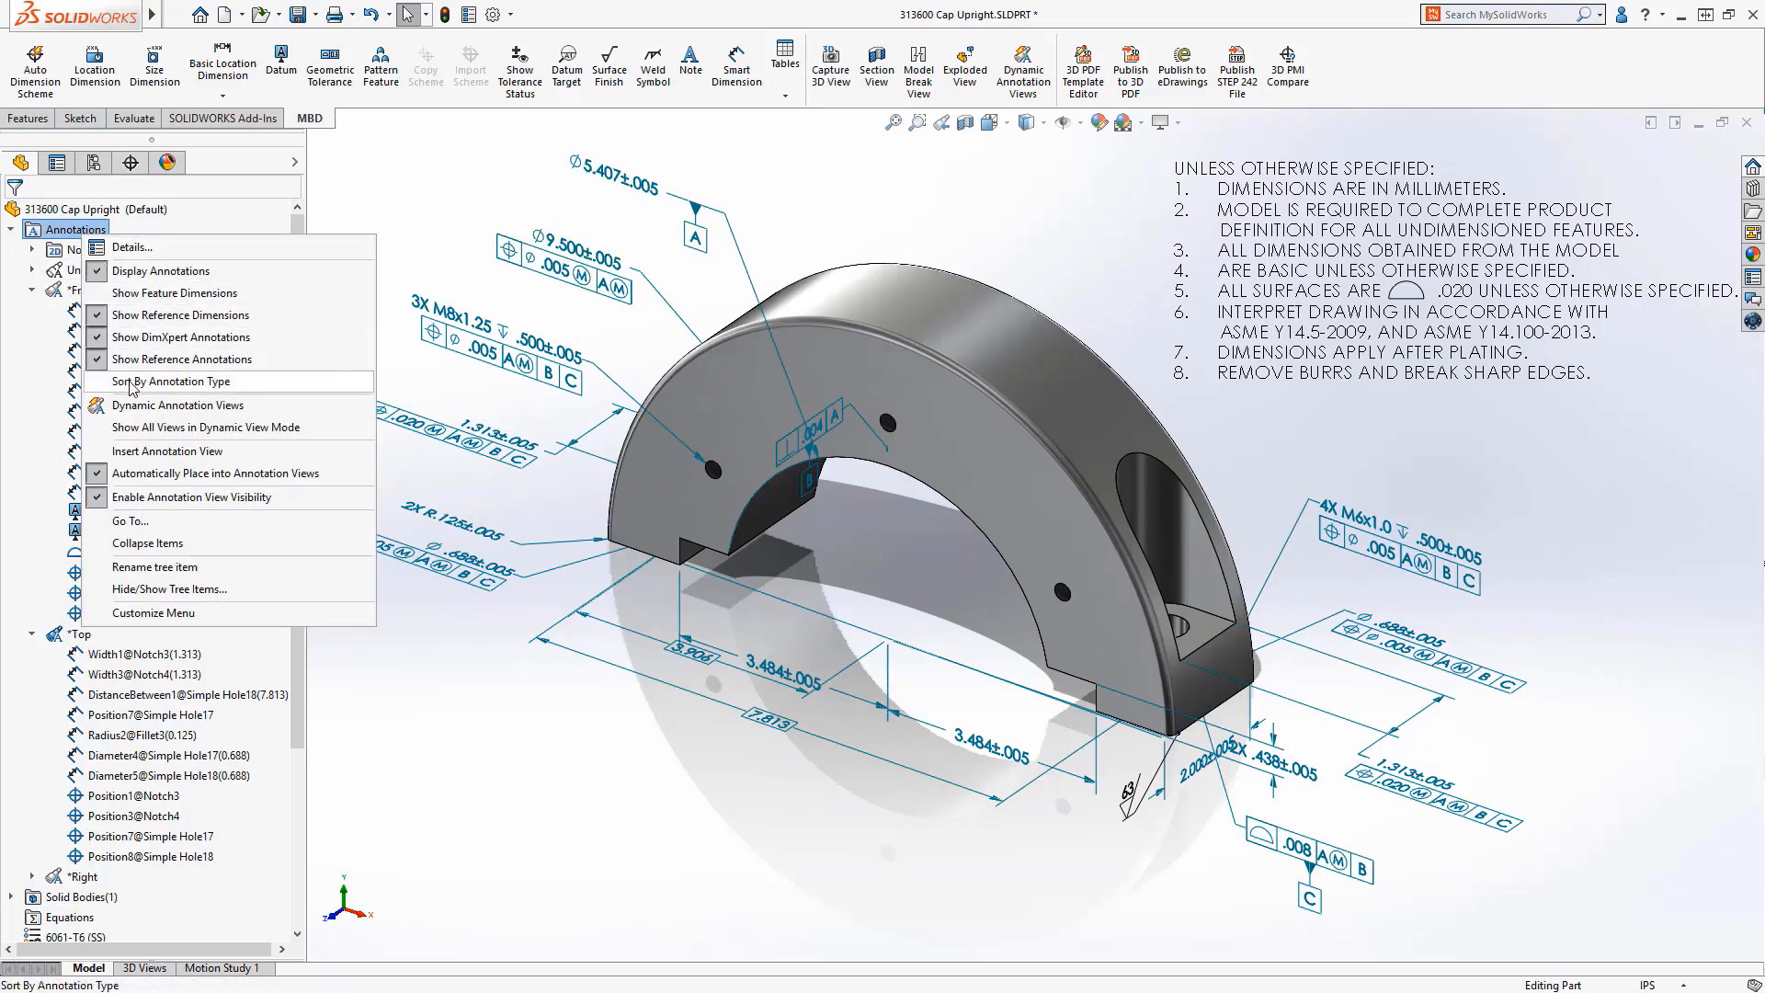
click(168, 381)
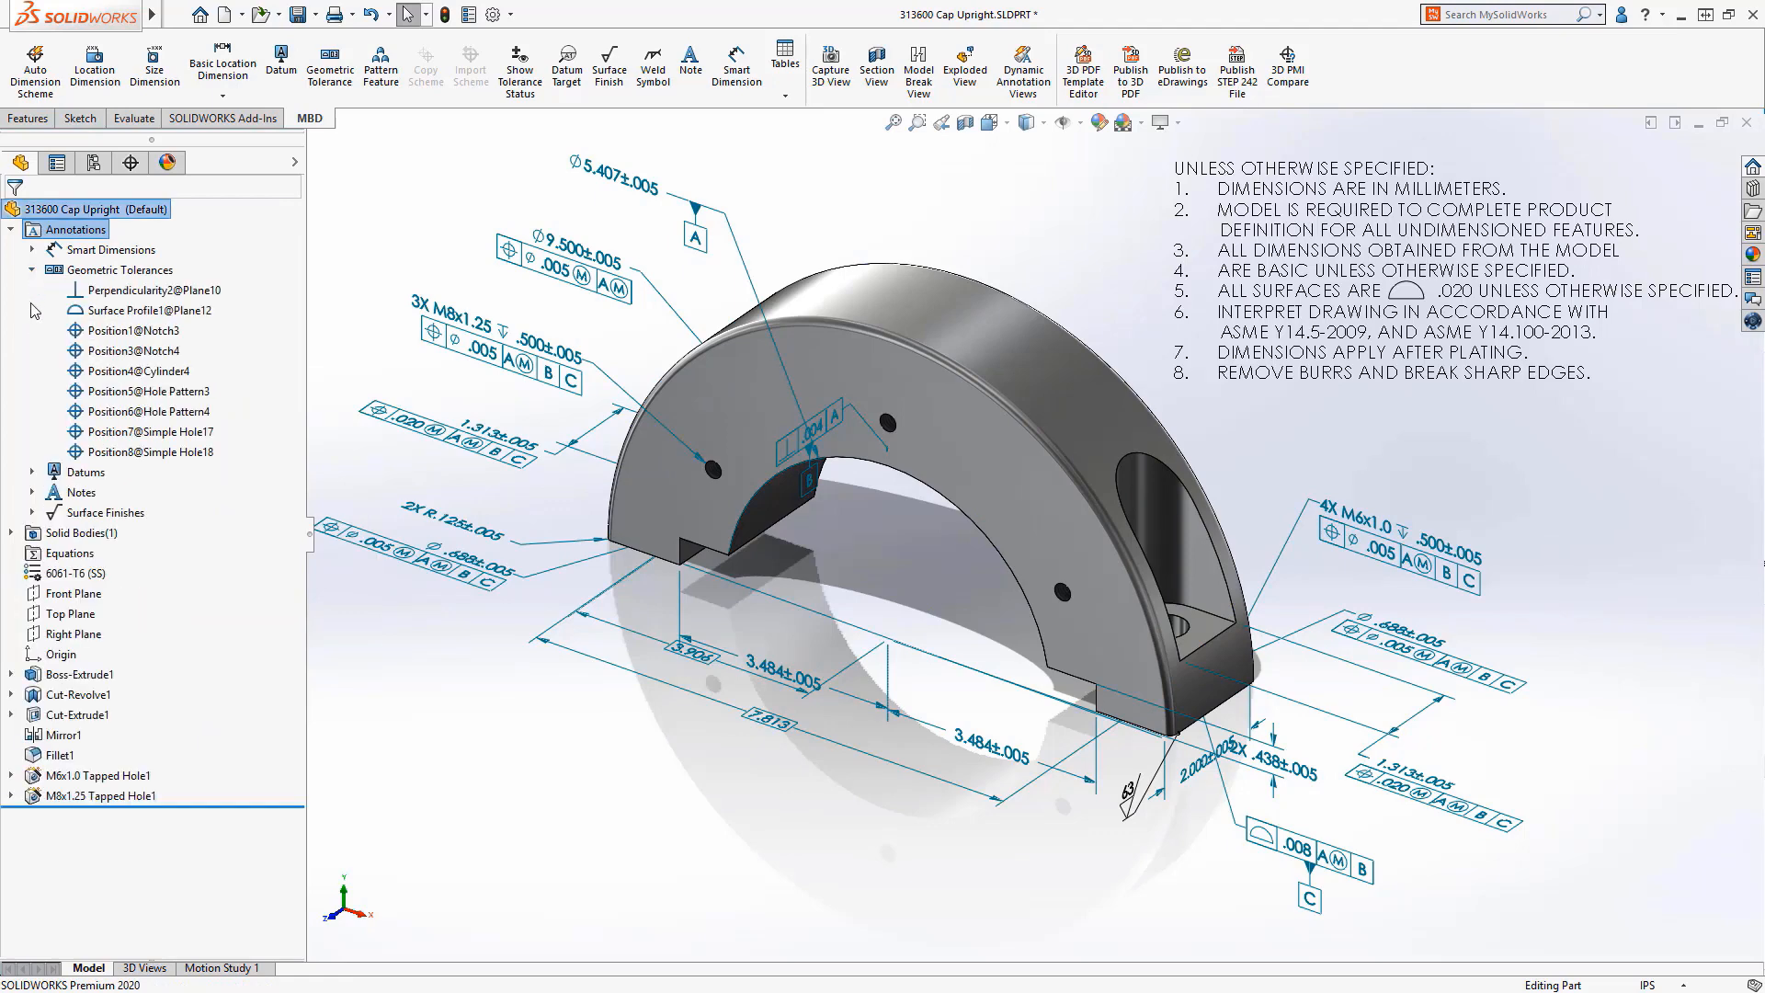
Expand Datums, Notes and Surface Finishes folders and highlight Note360 and datum C on the model
click(33, 472)
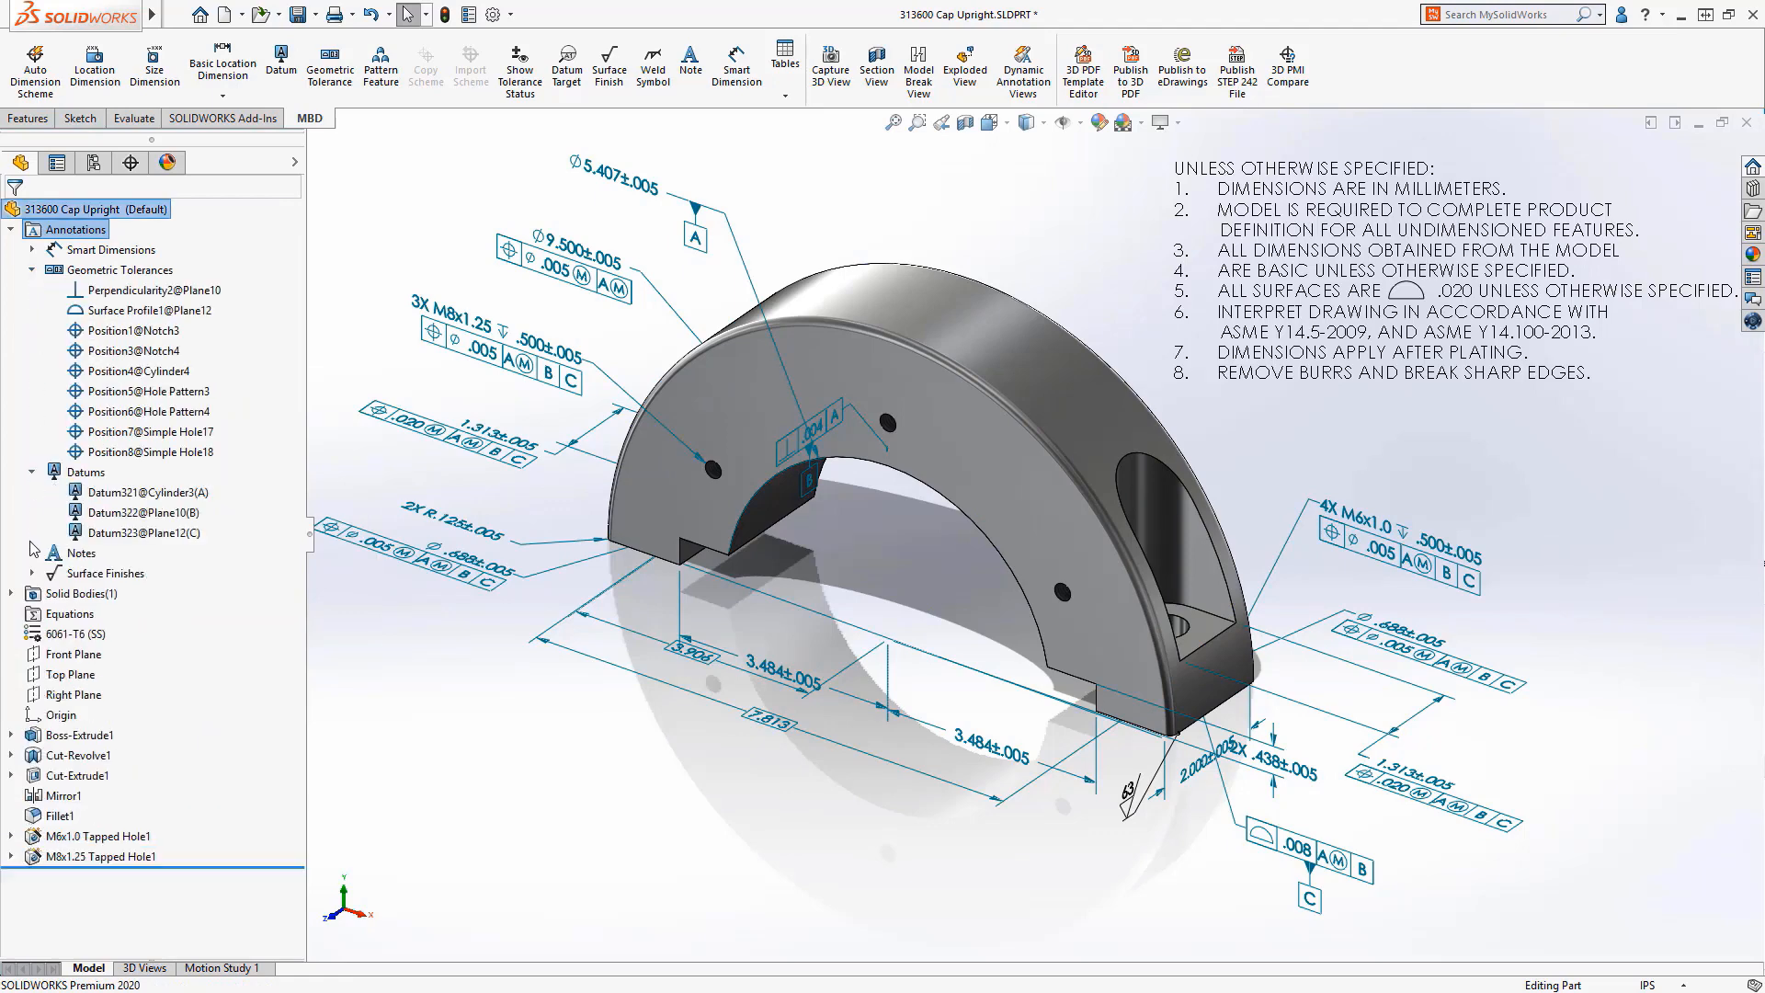
click(33, 553)
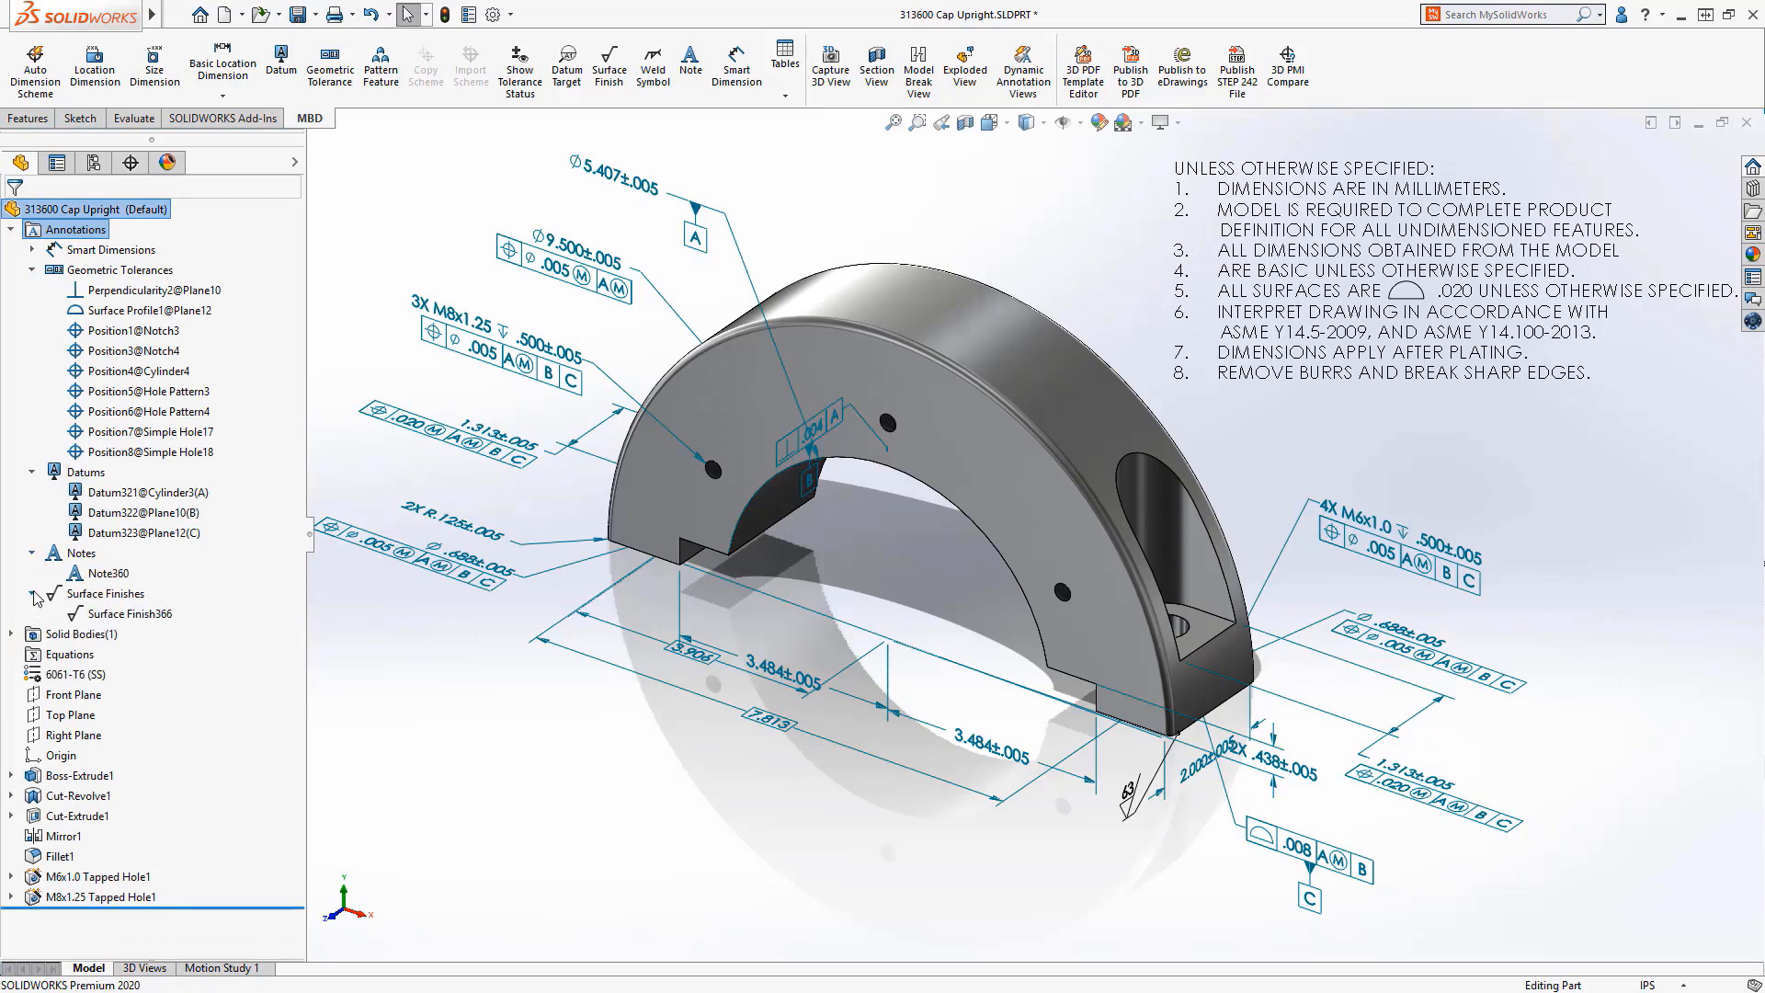
click(101, 573)
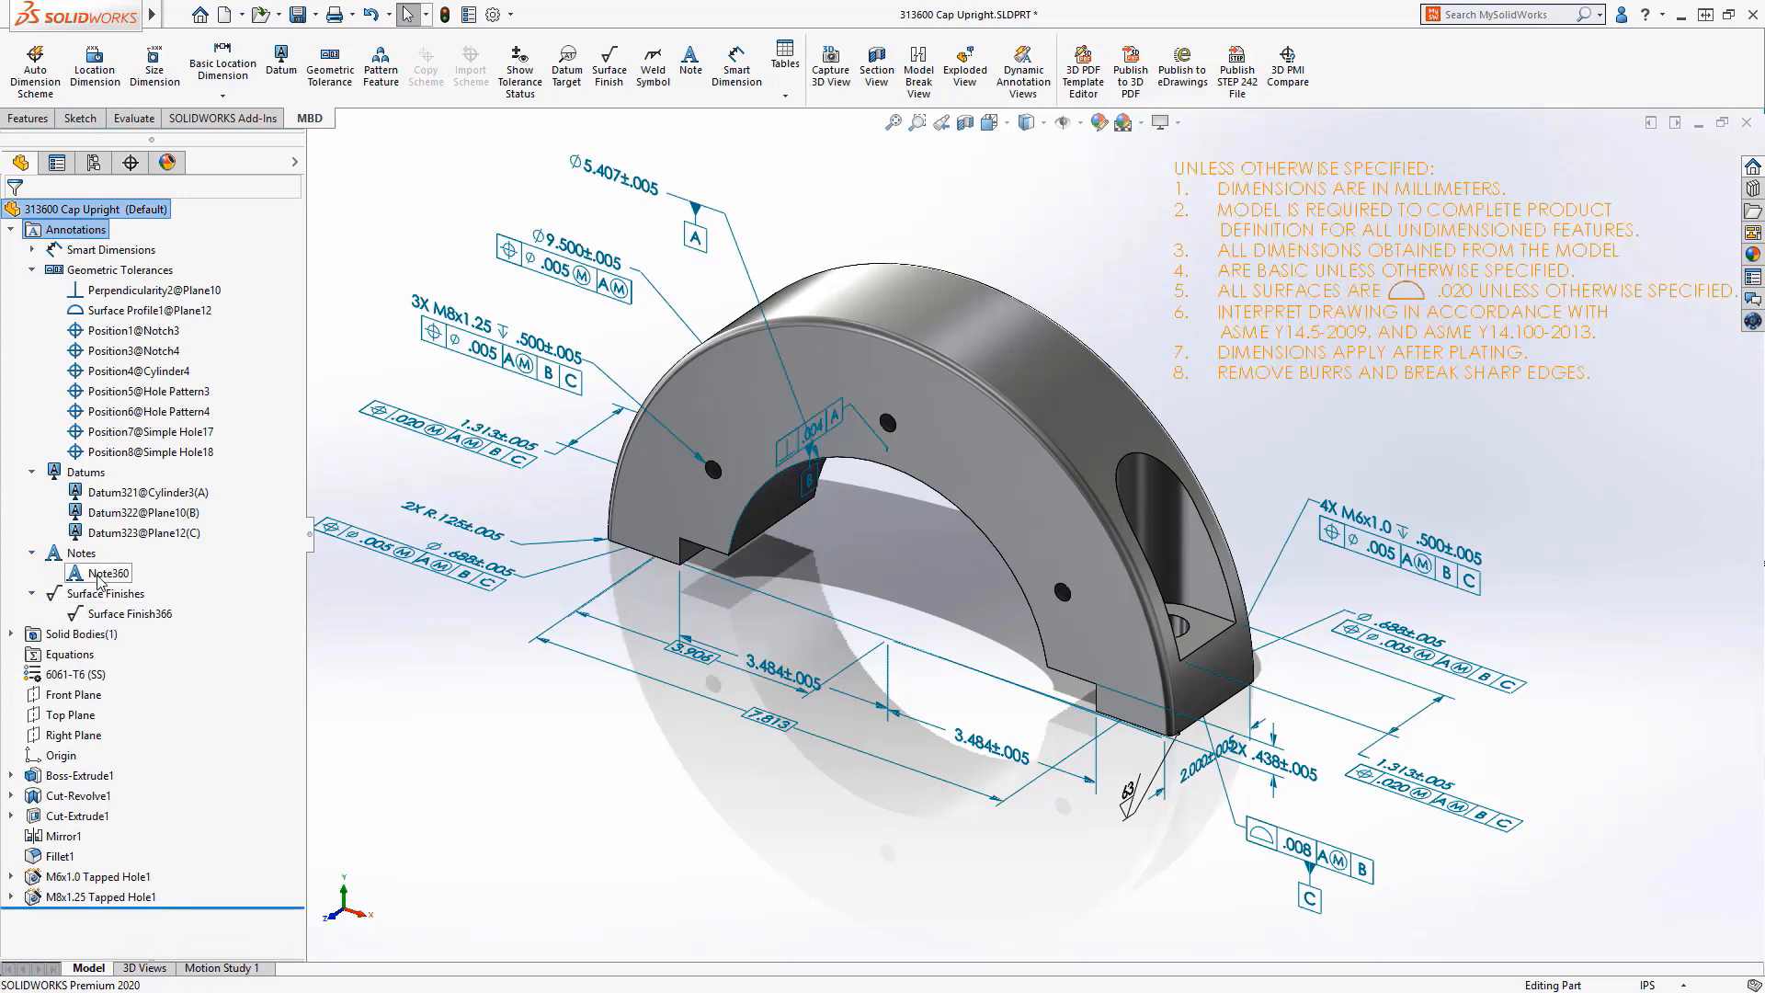
click(147, 532)
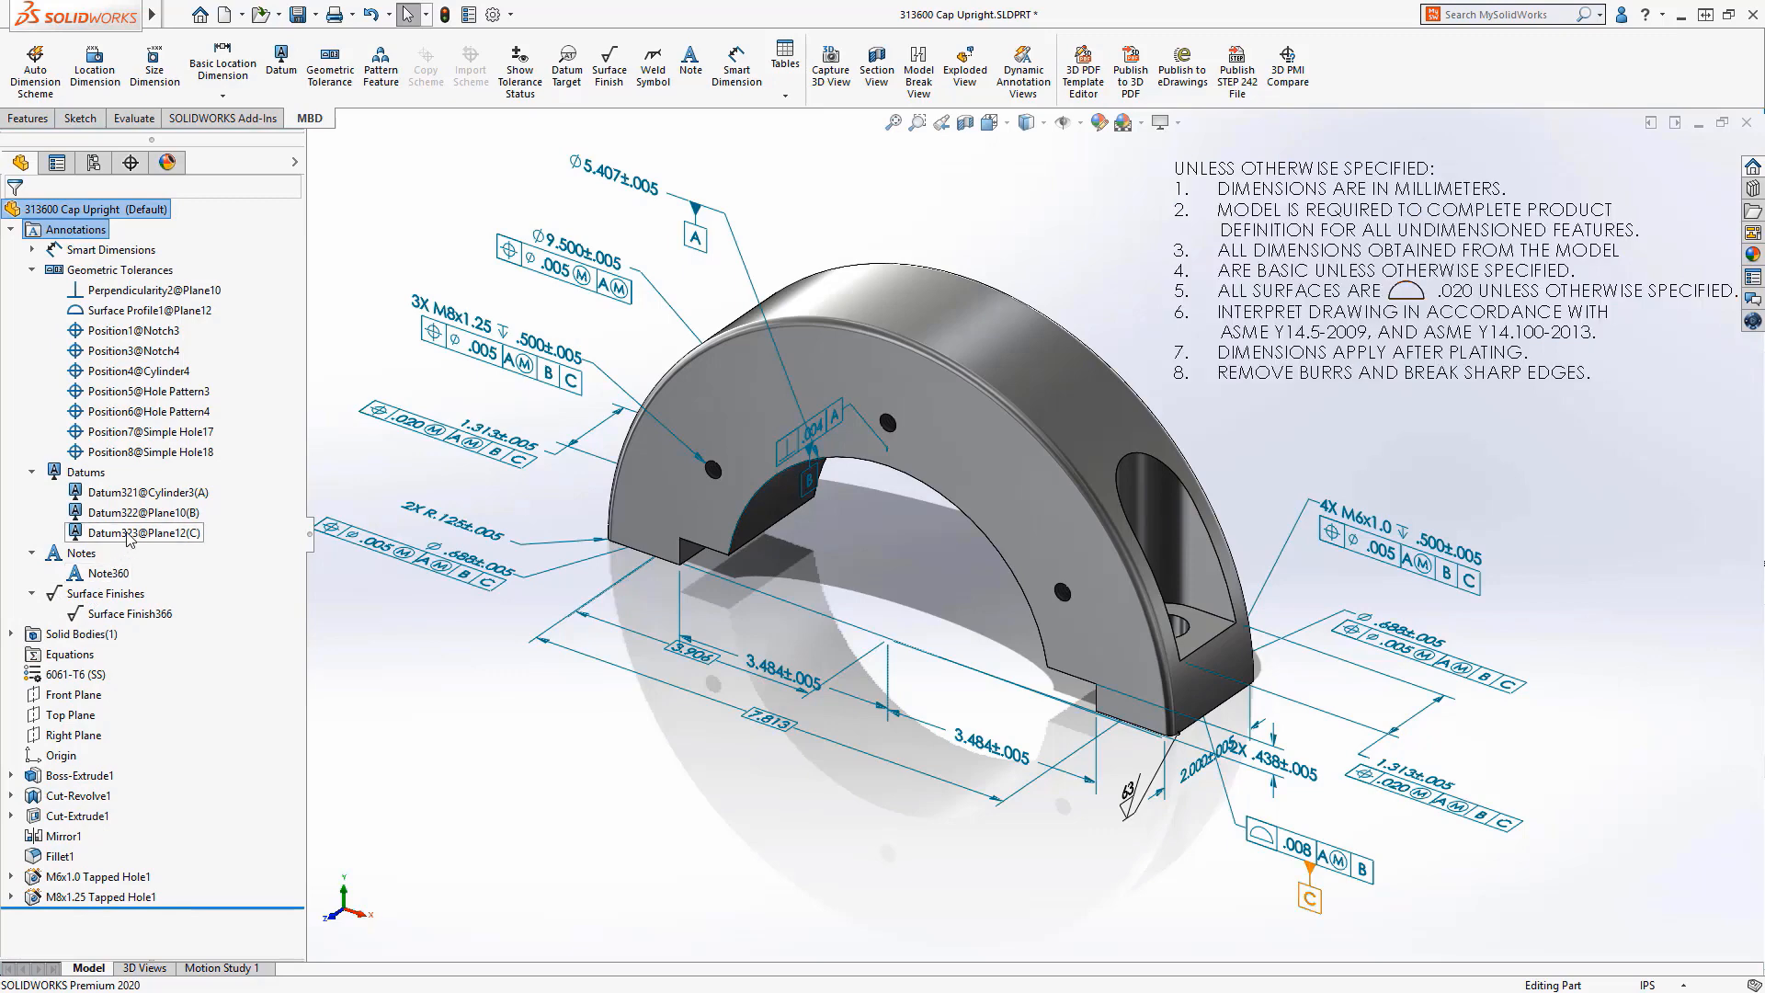